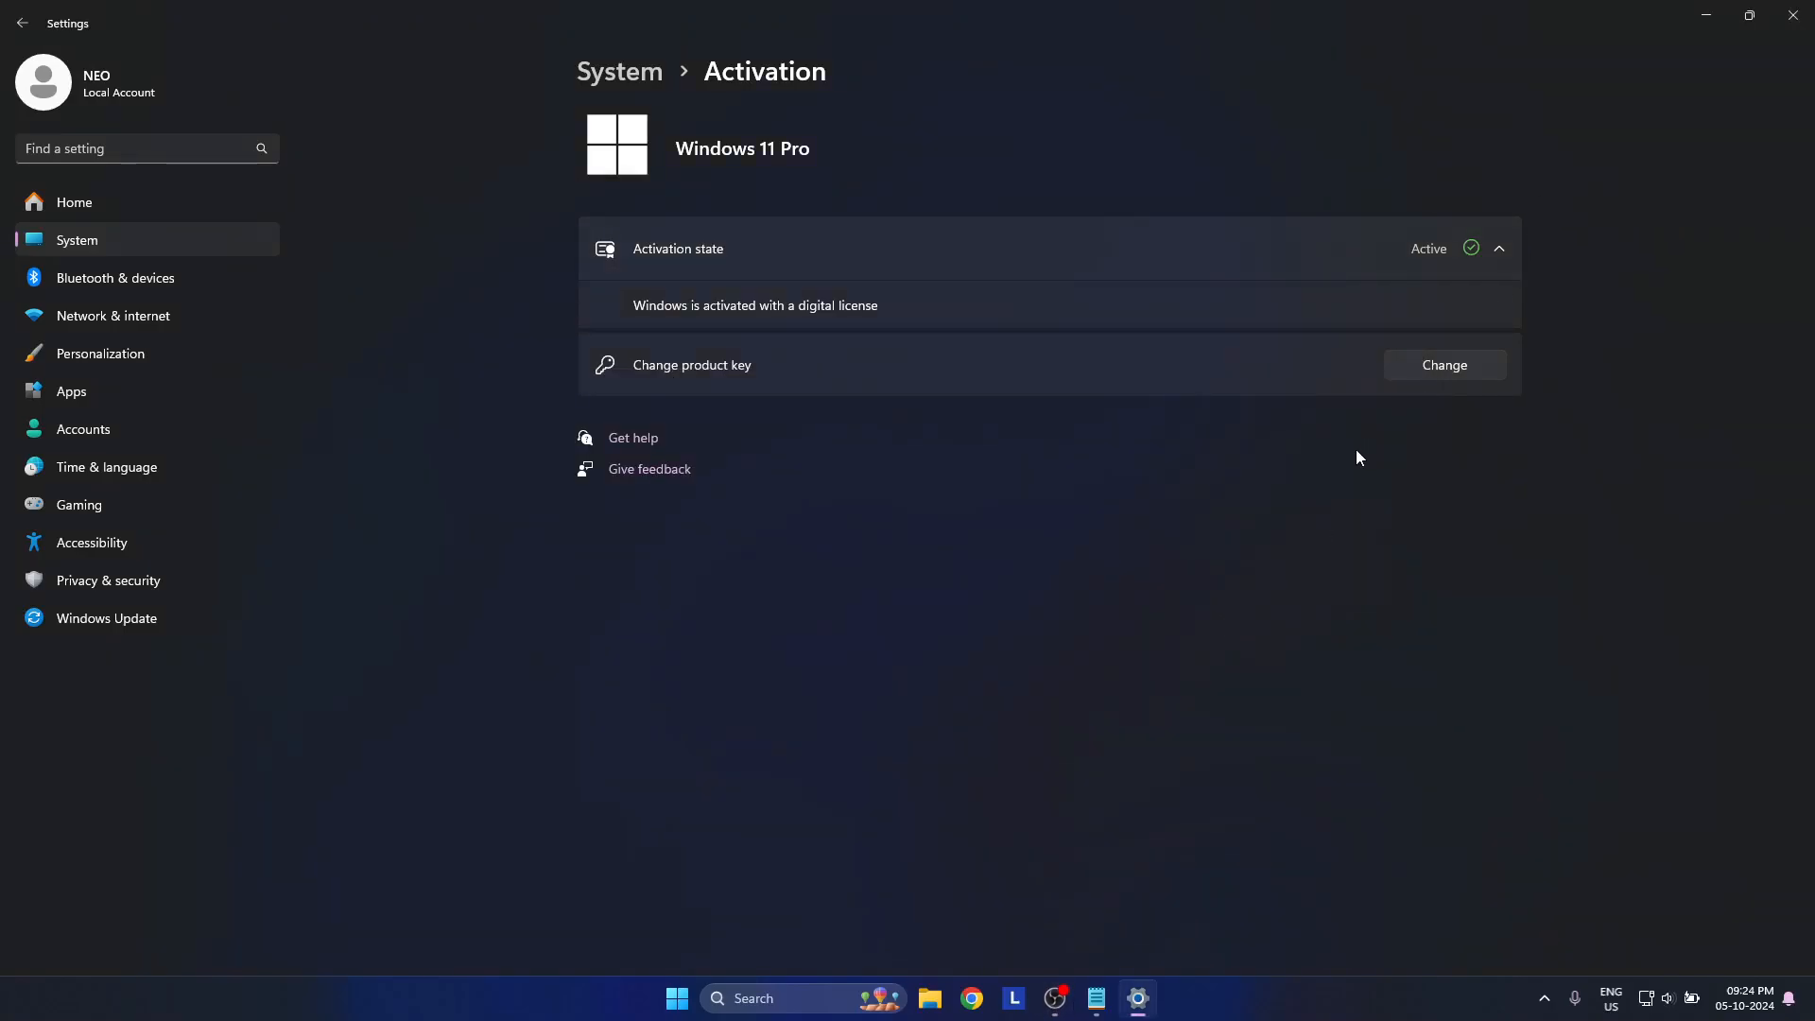
{"action": "mouse_move", "coordinate": [912, 913]}
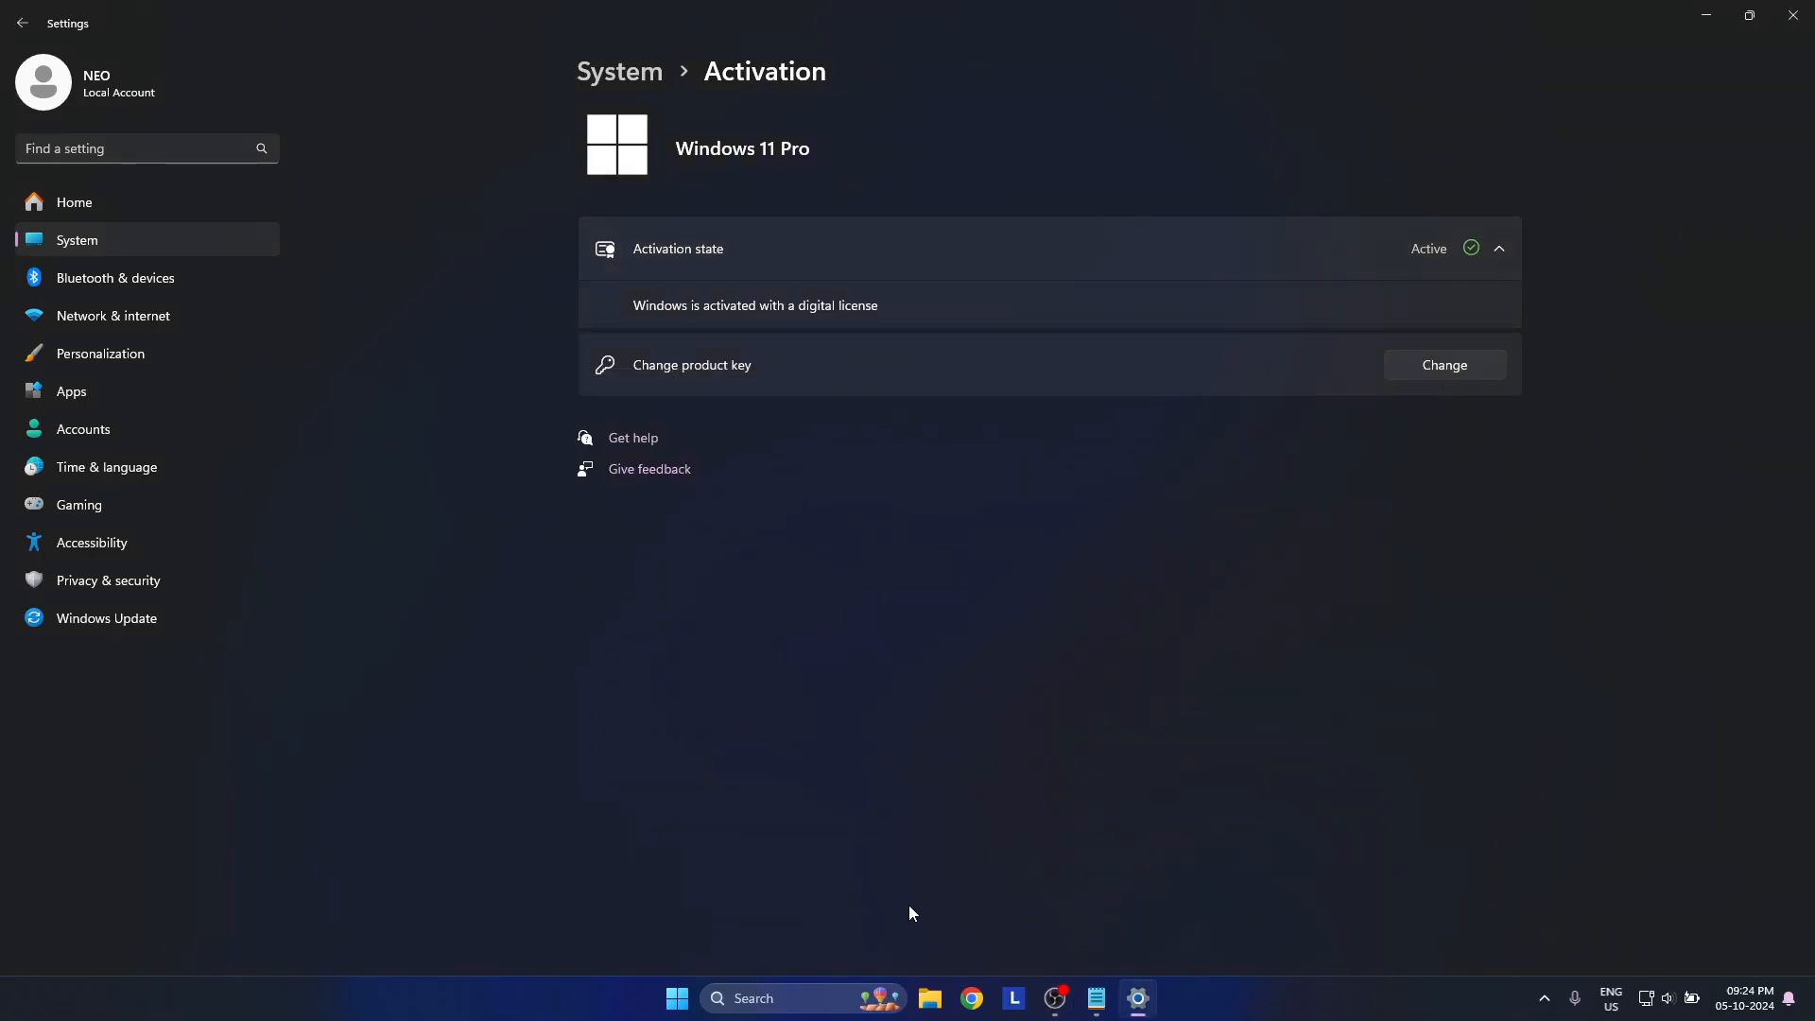
{"action": "left_click", "coordinate": [676, 999]}
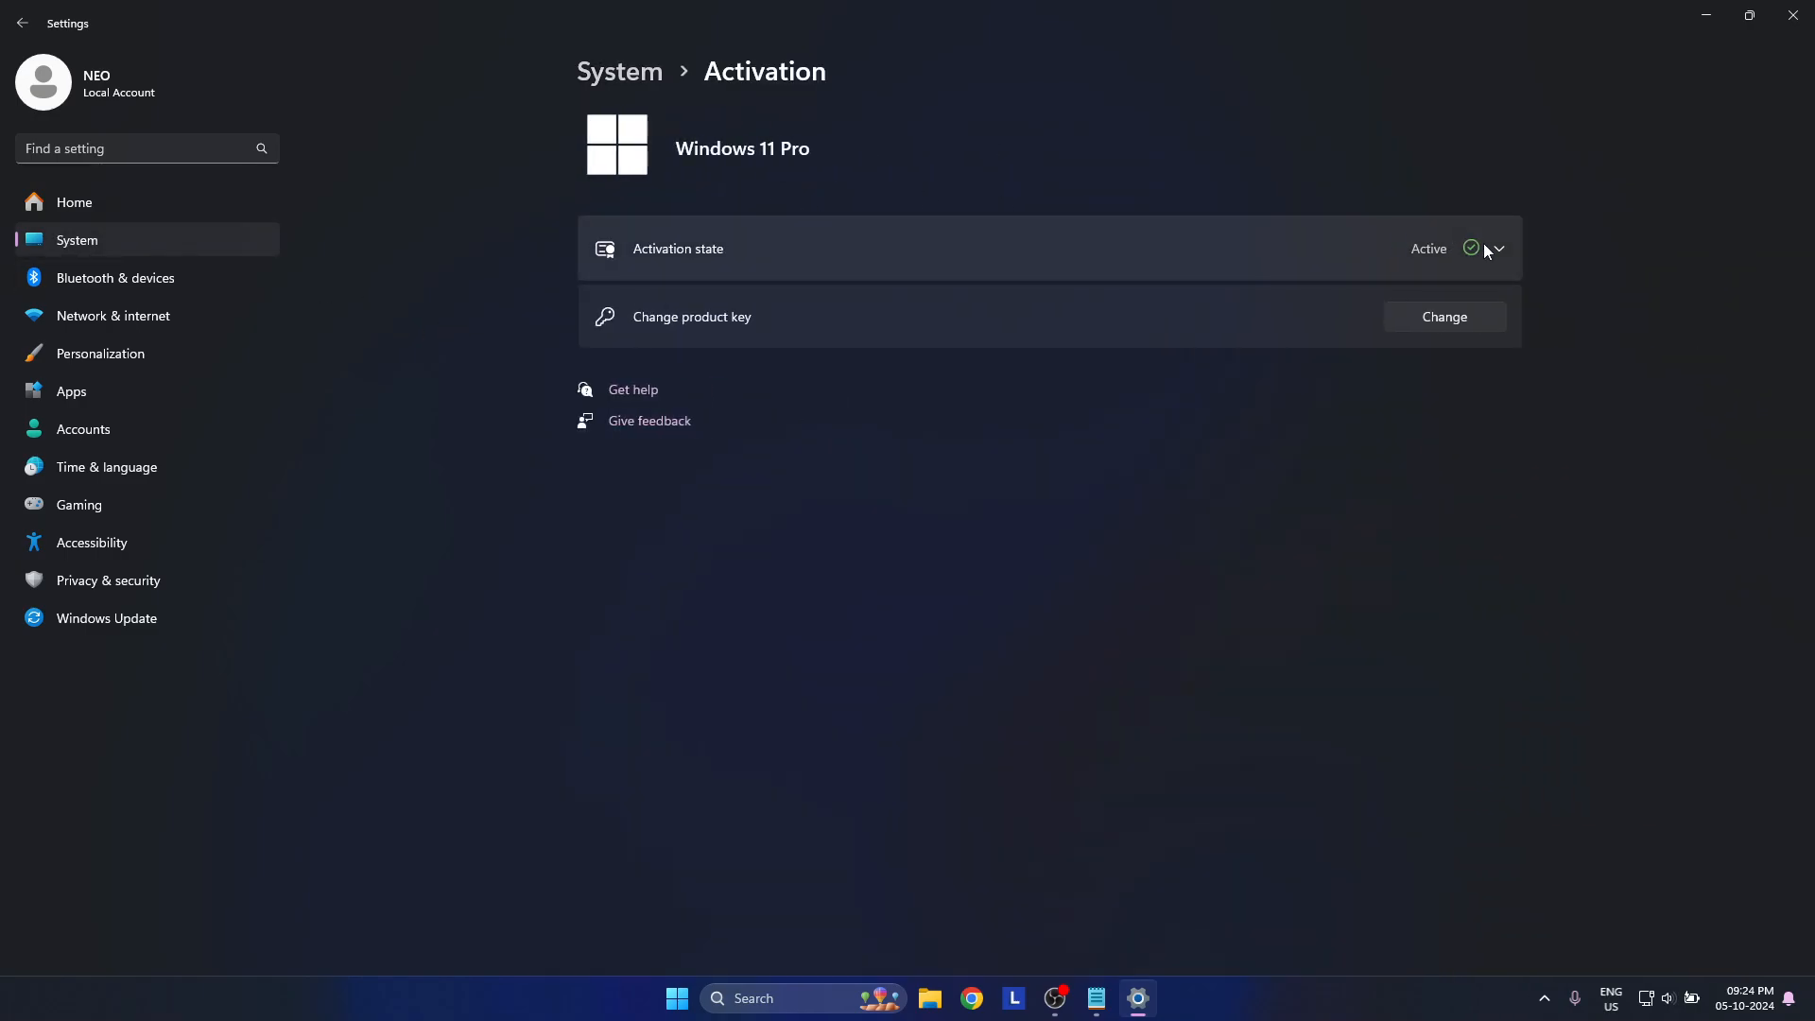
{"action": "left_click", "coordinate": [1496, 248]}
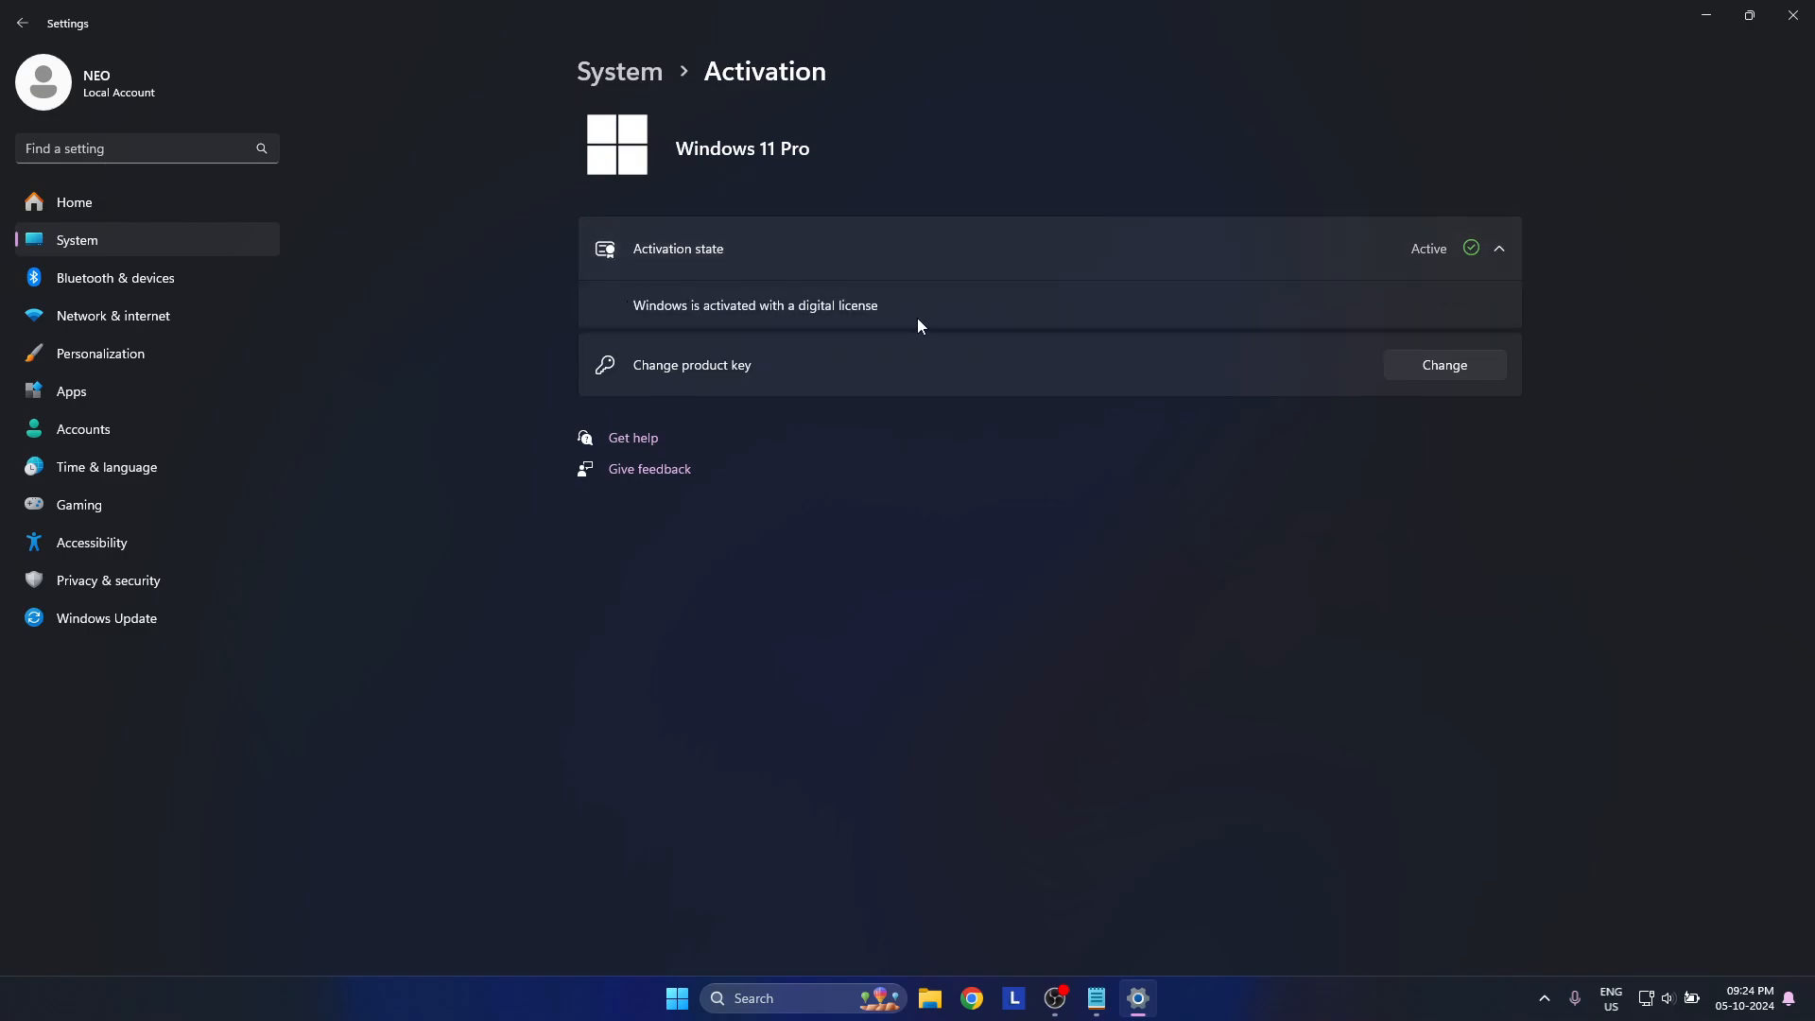
{"action": "mouse_move", "coordinate": [1077, 332]}
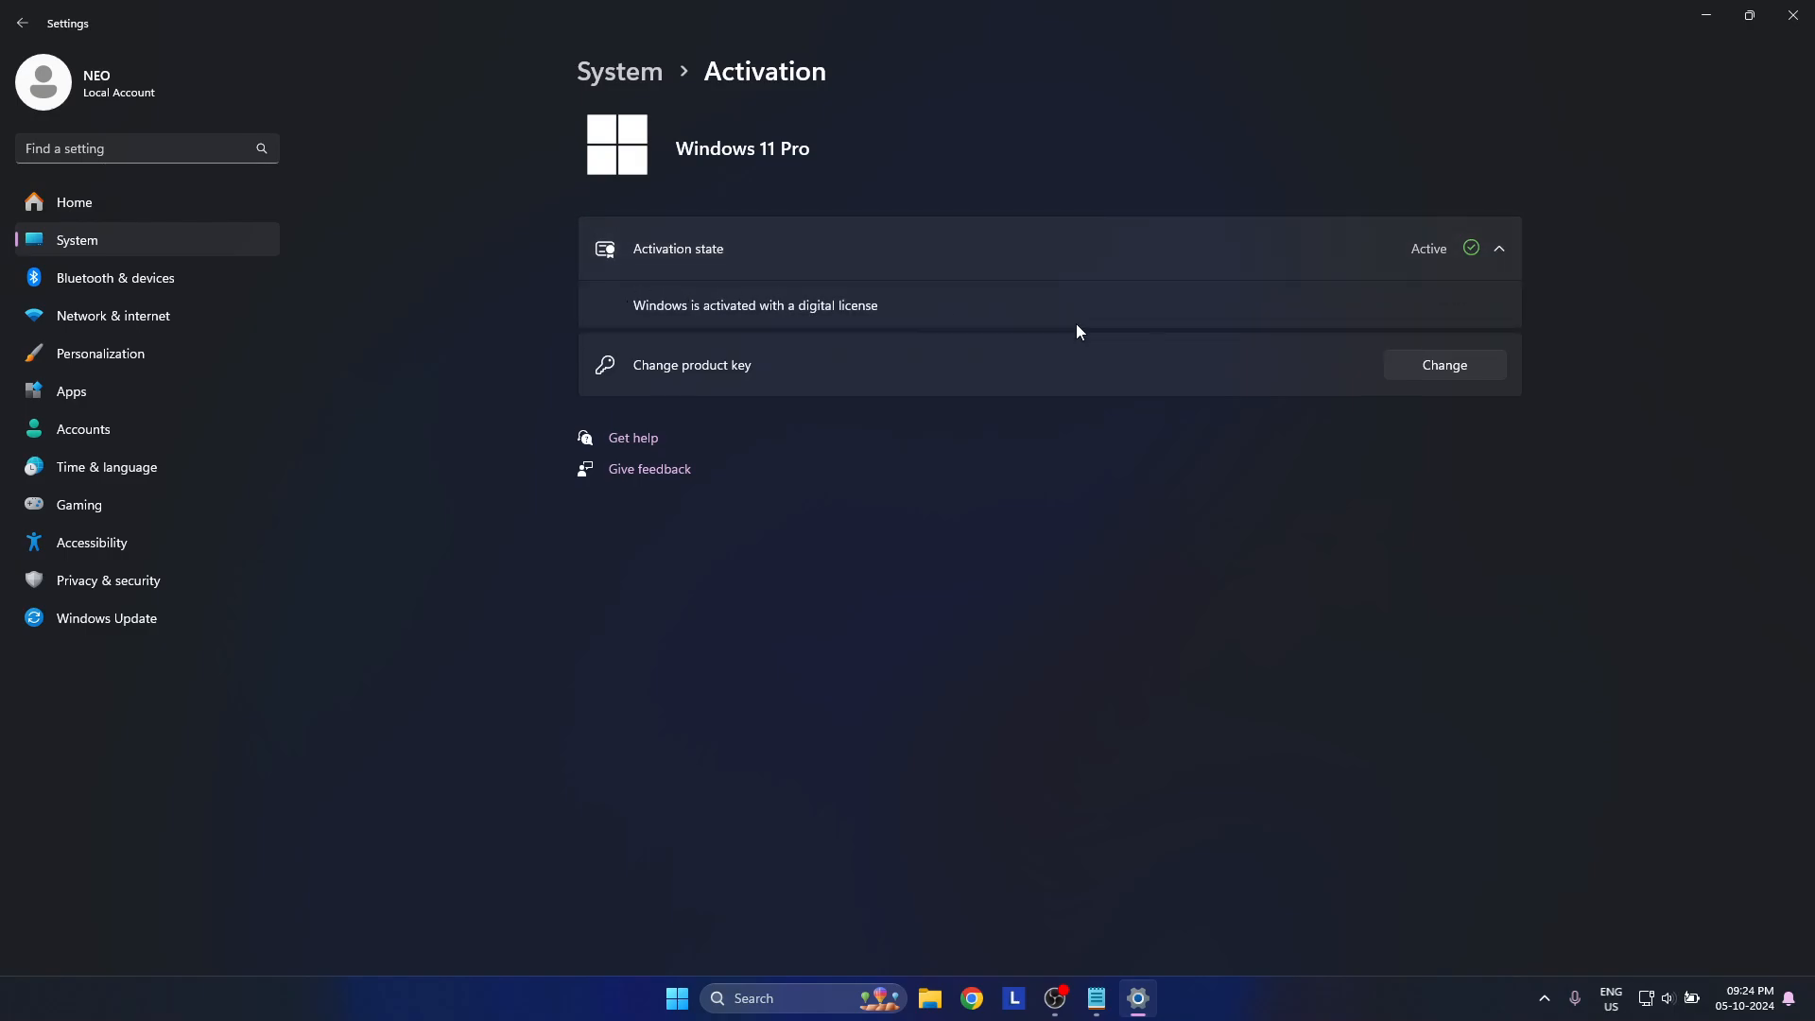
{"action": "left_click", "coordinate": [1442, 365]}
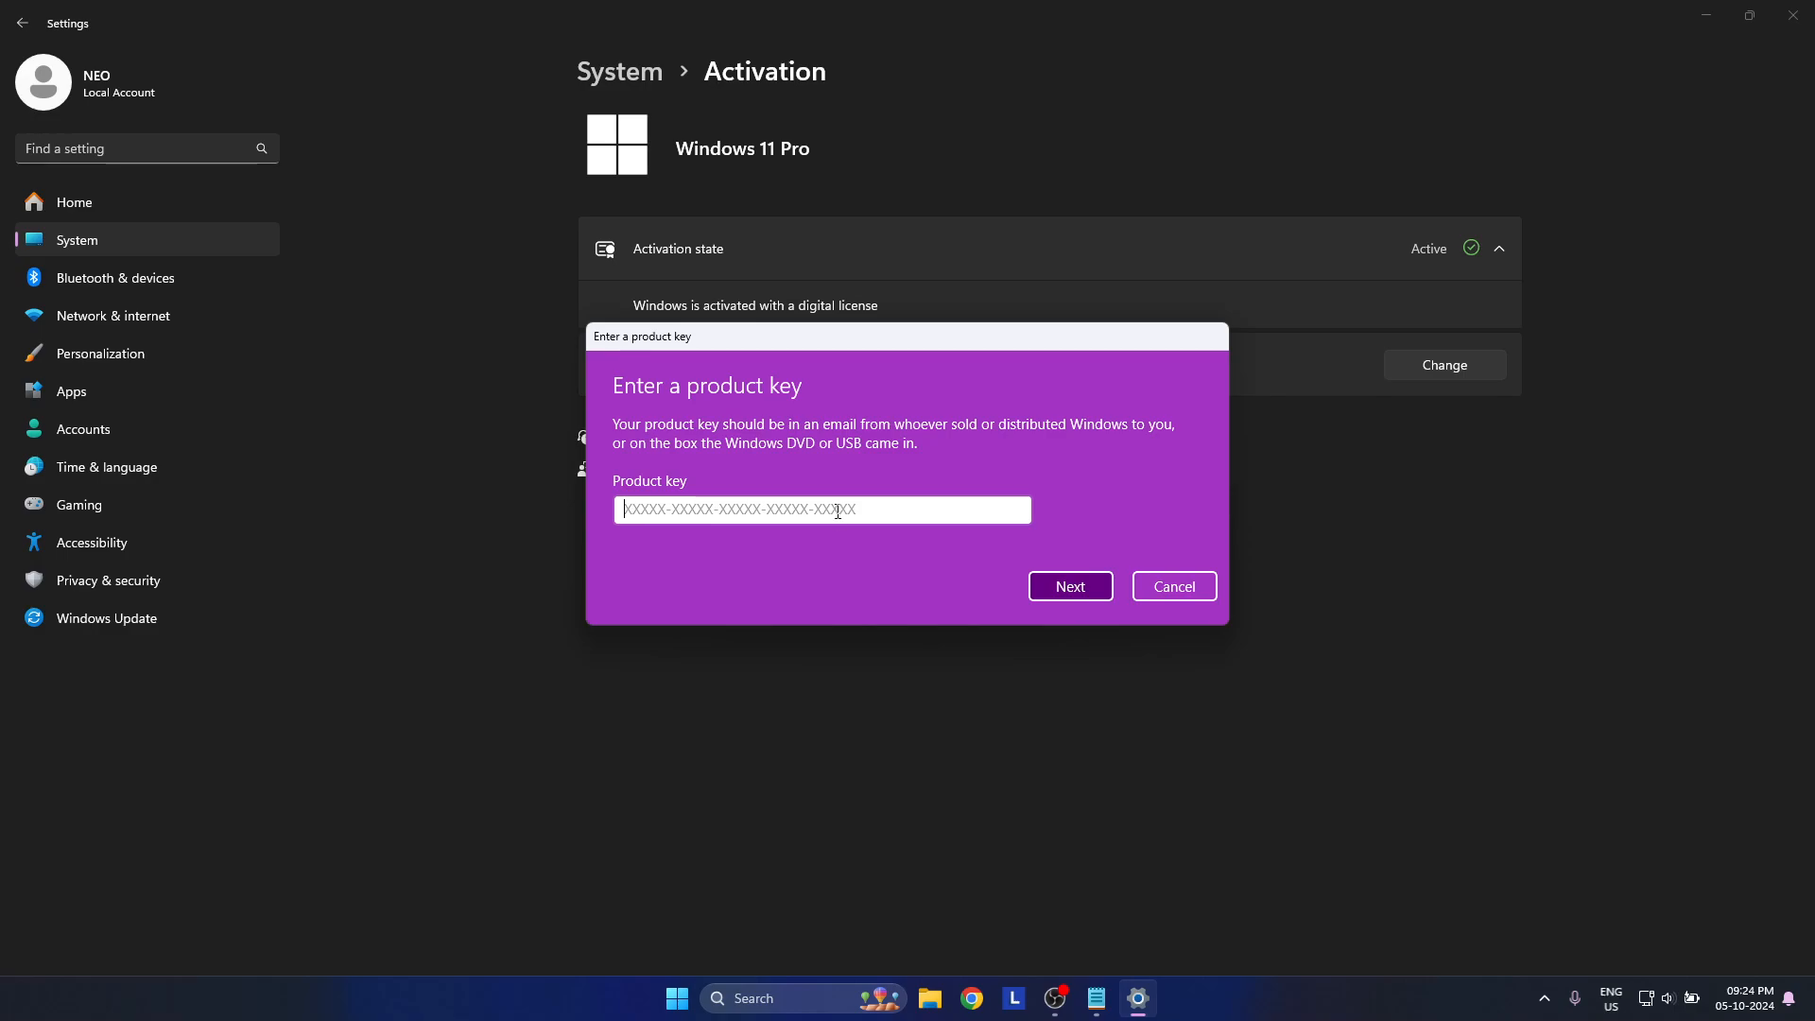
{"action": "mouse_move", "coordinate": [980, 498]}
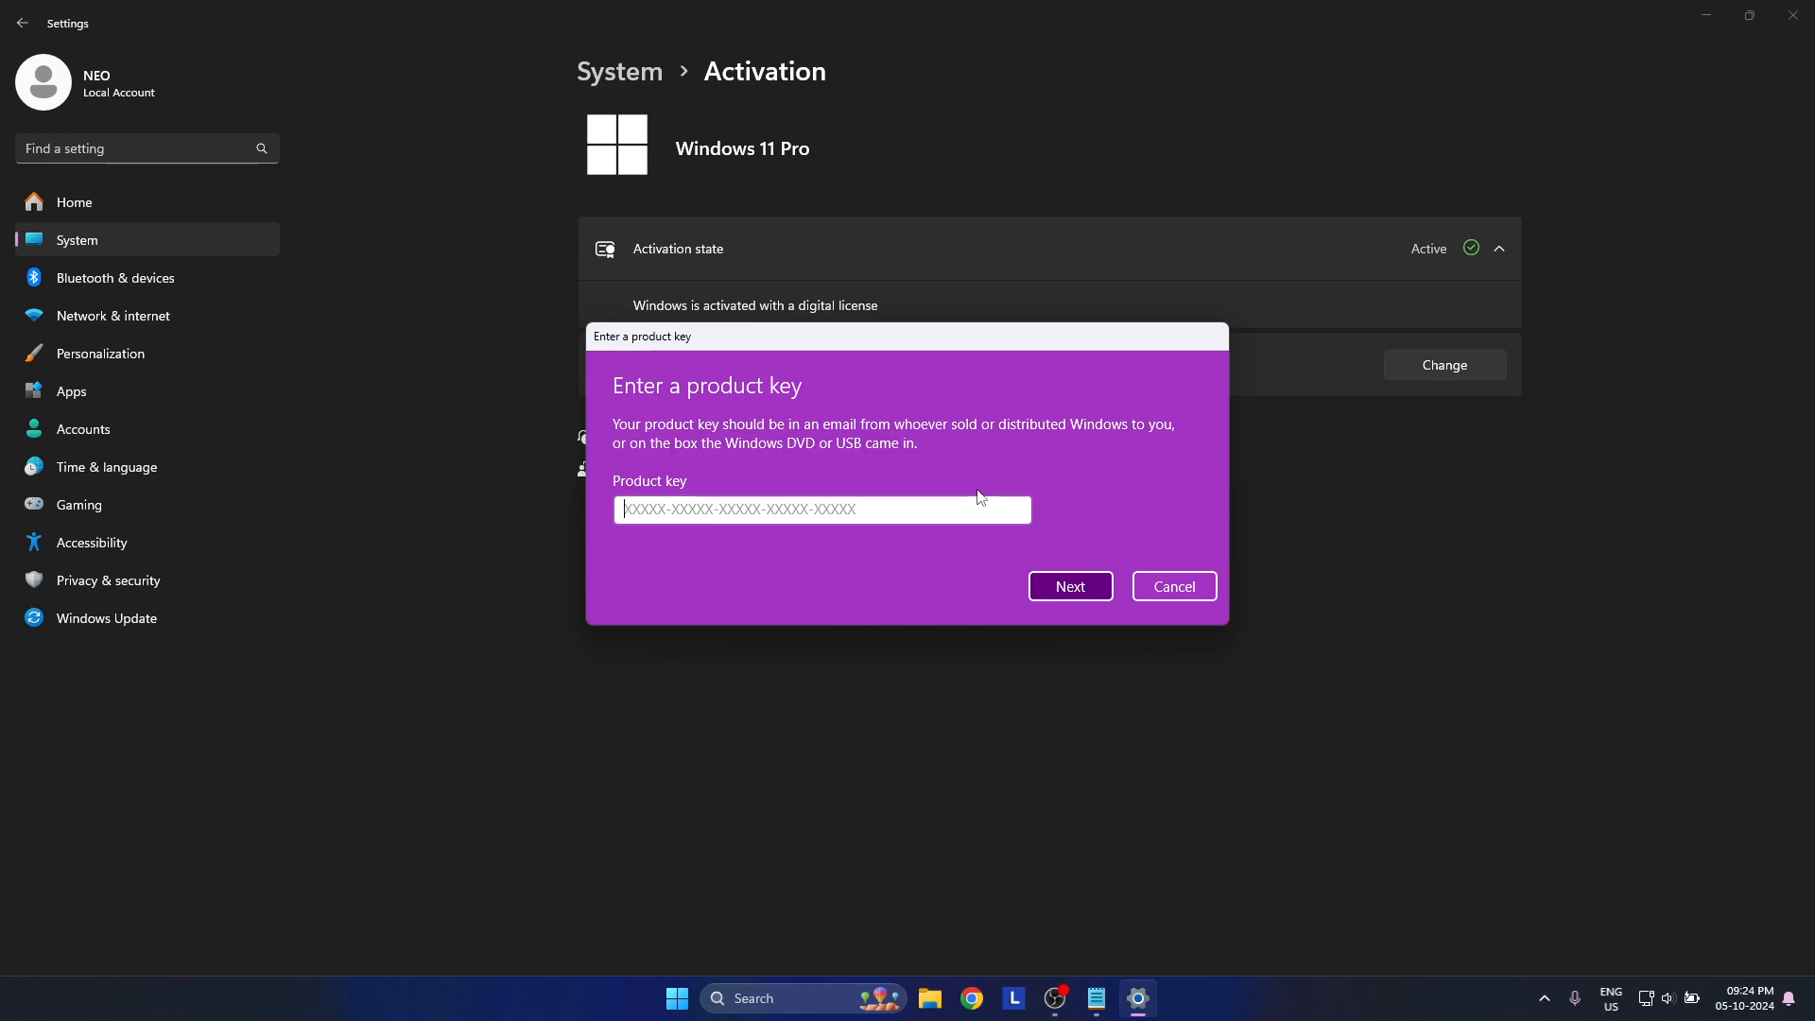
{"action": "left_click", "coordinate": [1171, 586]}
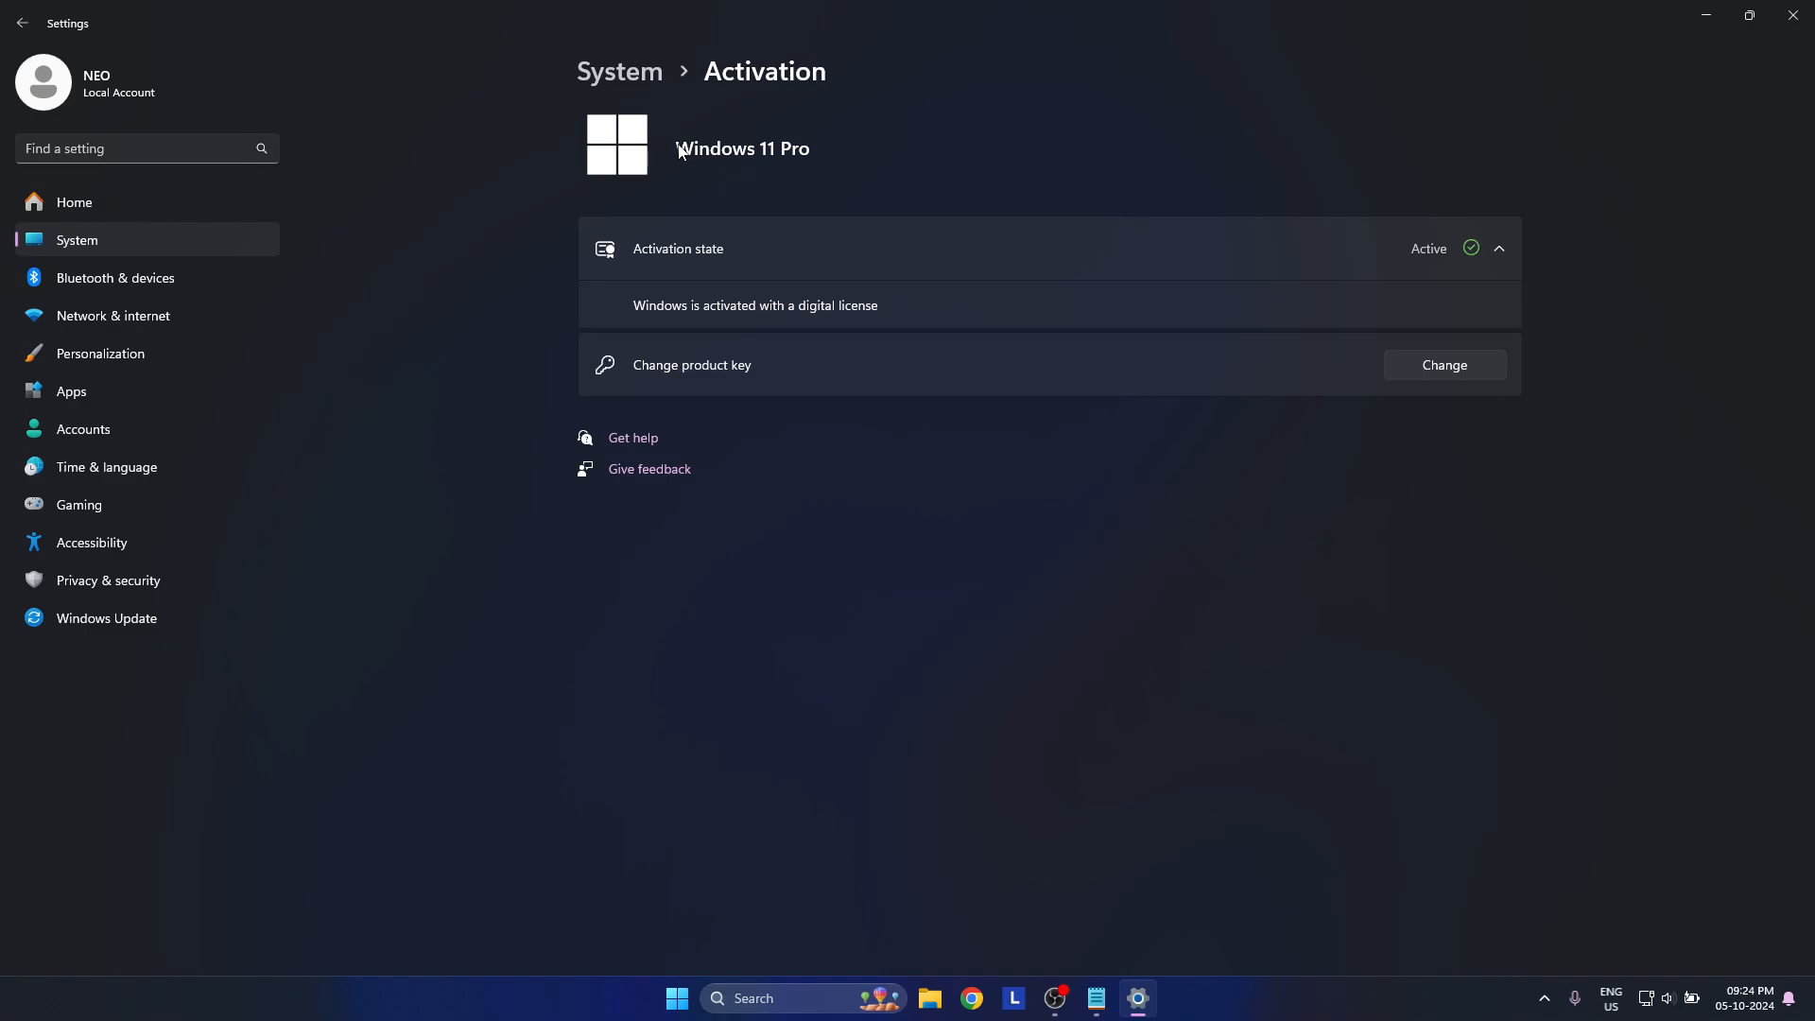
{"action": "mouse_move", "coordinate": [854, 190]}
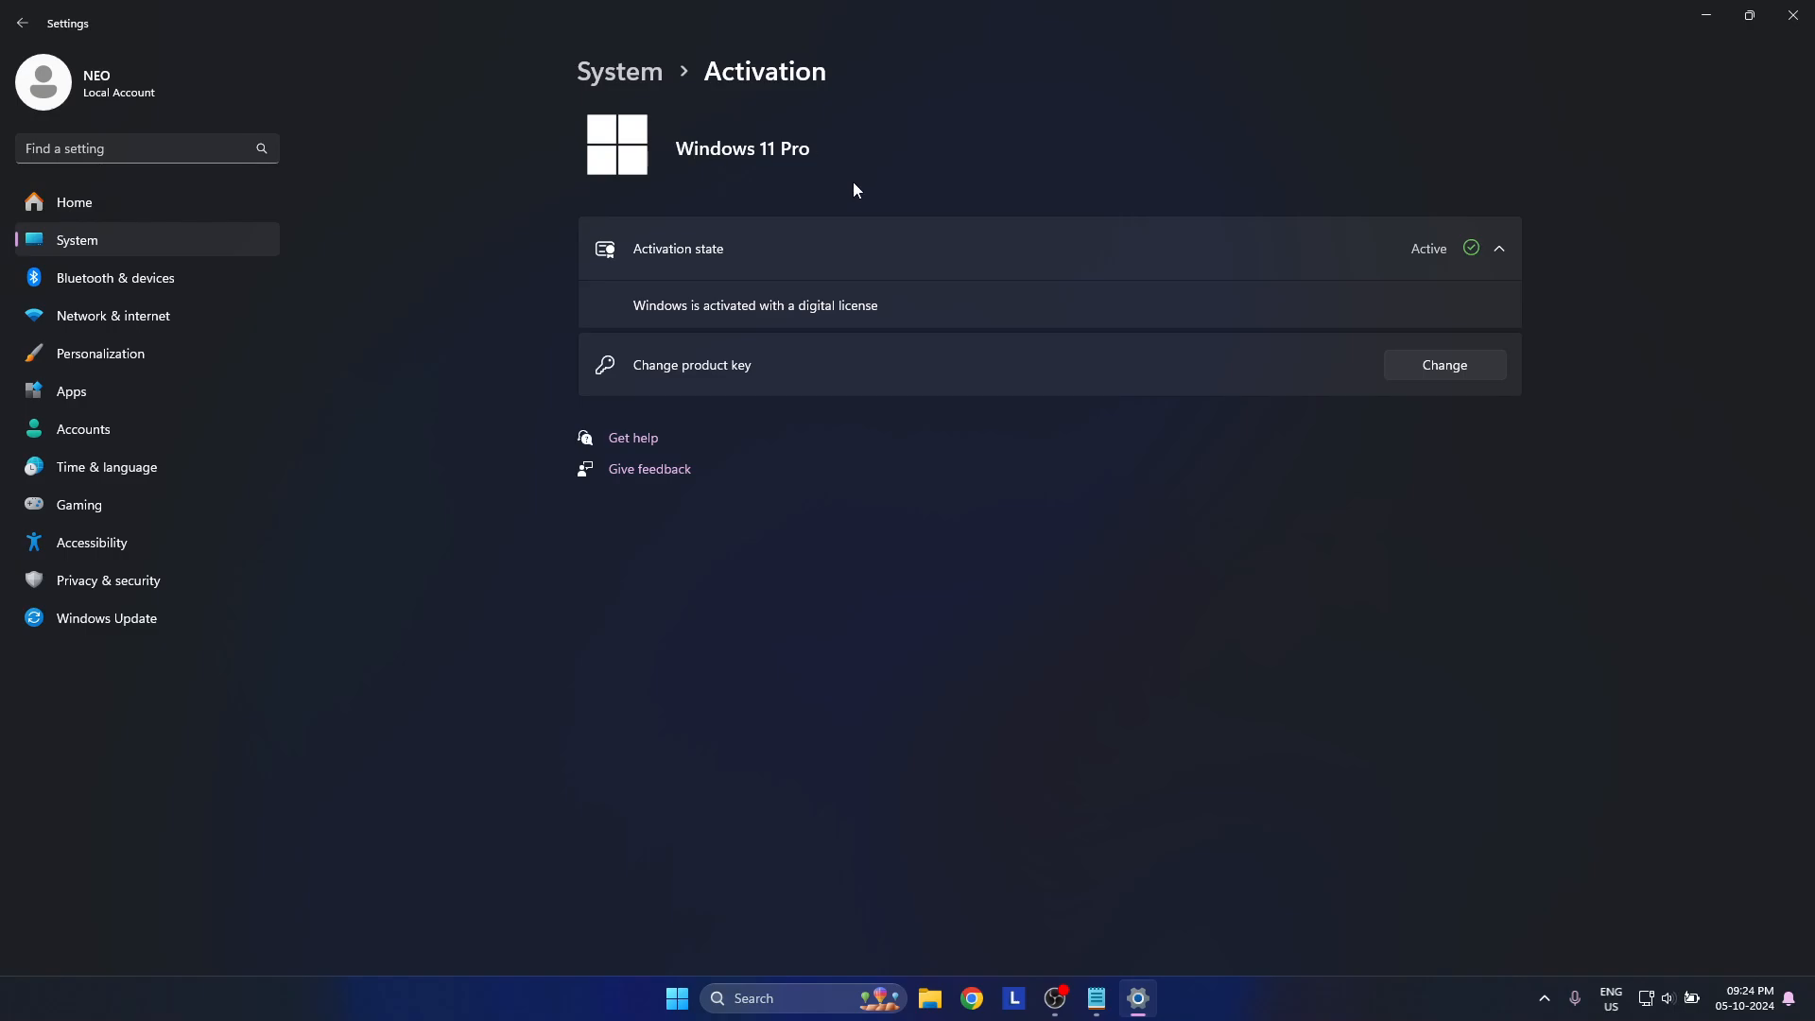
{"action": "mouse_move", "coordinate": [1088, 528]}
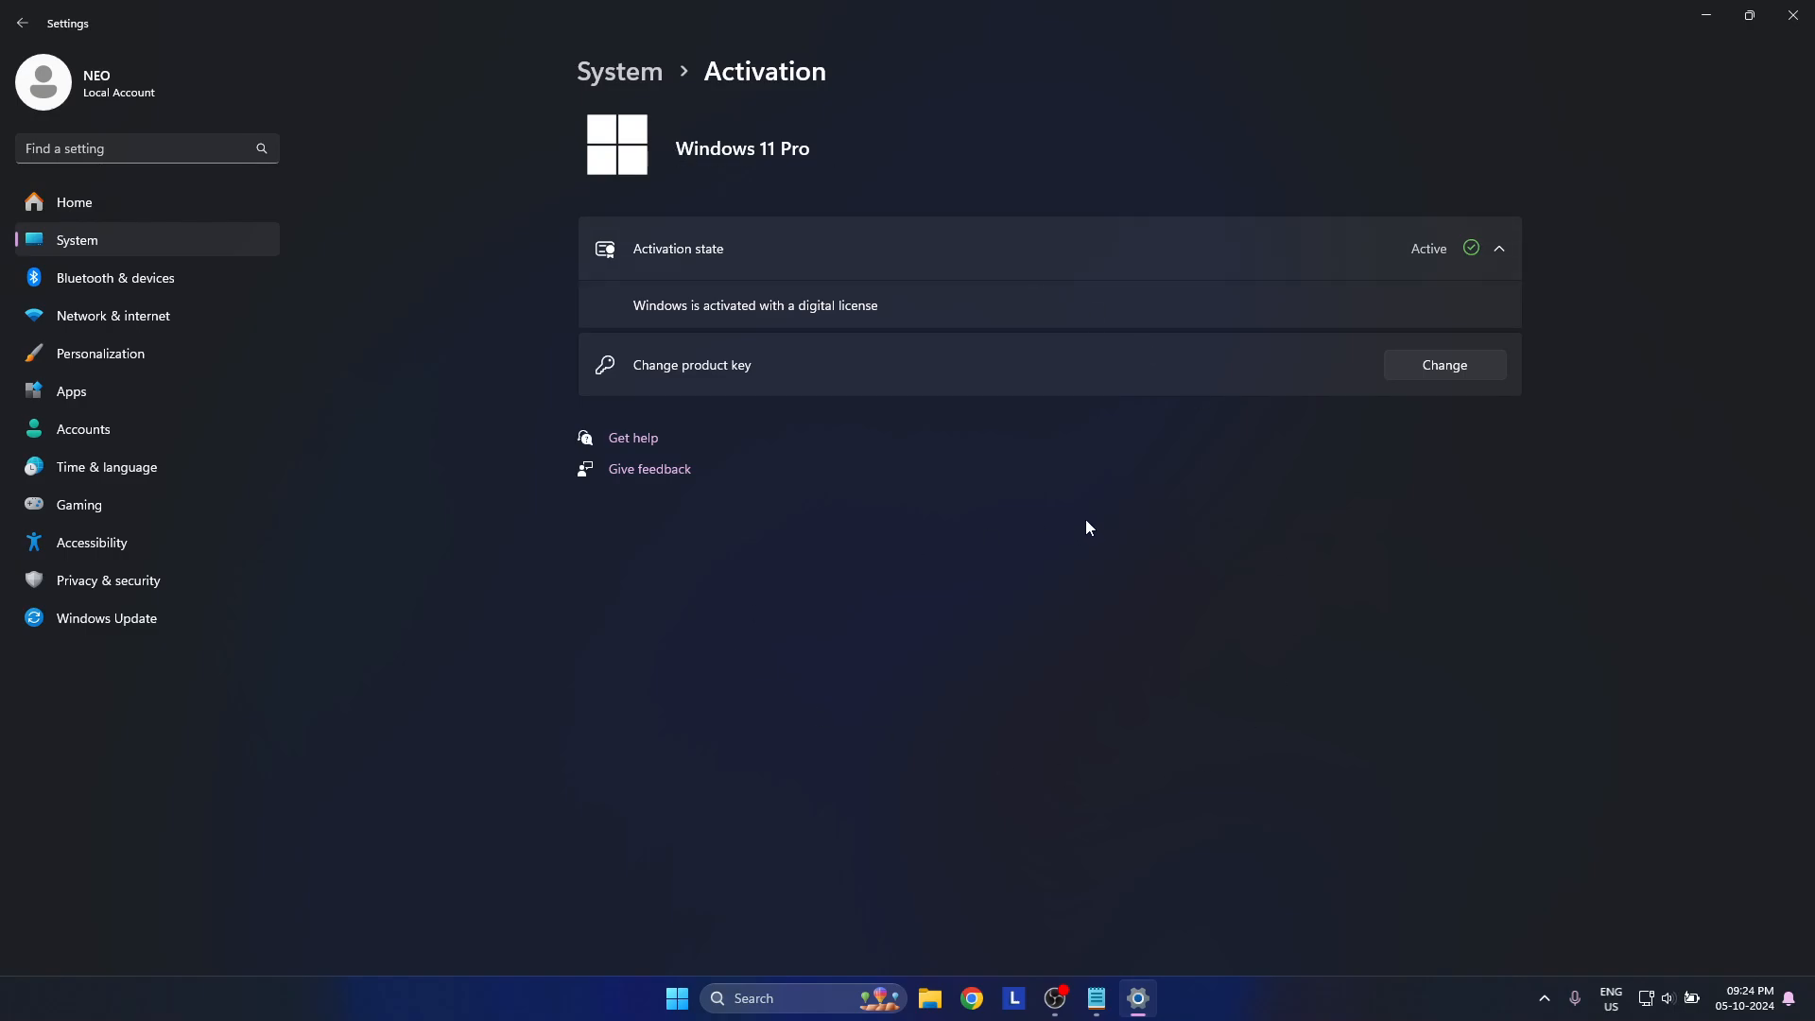
{"action": "mouse_move", "coordinate": [1100, 674]}
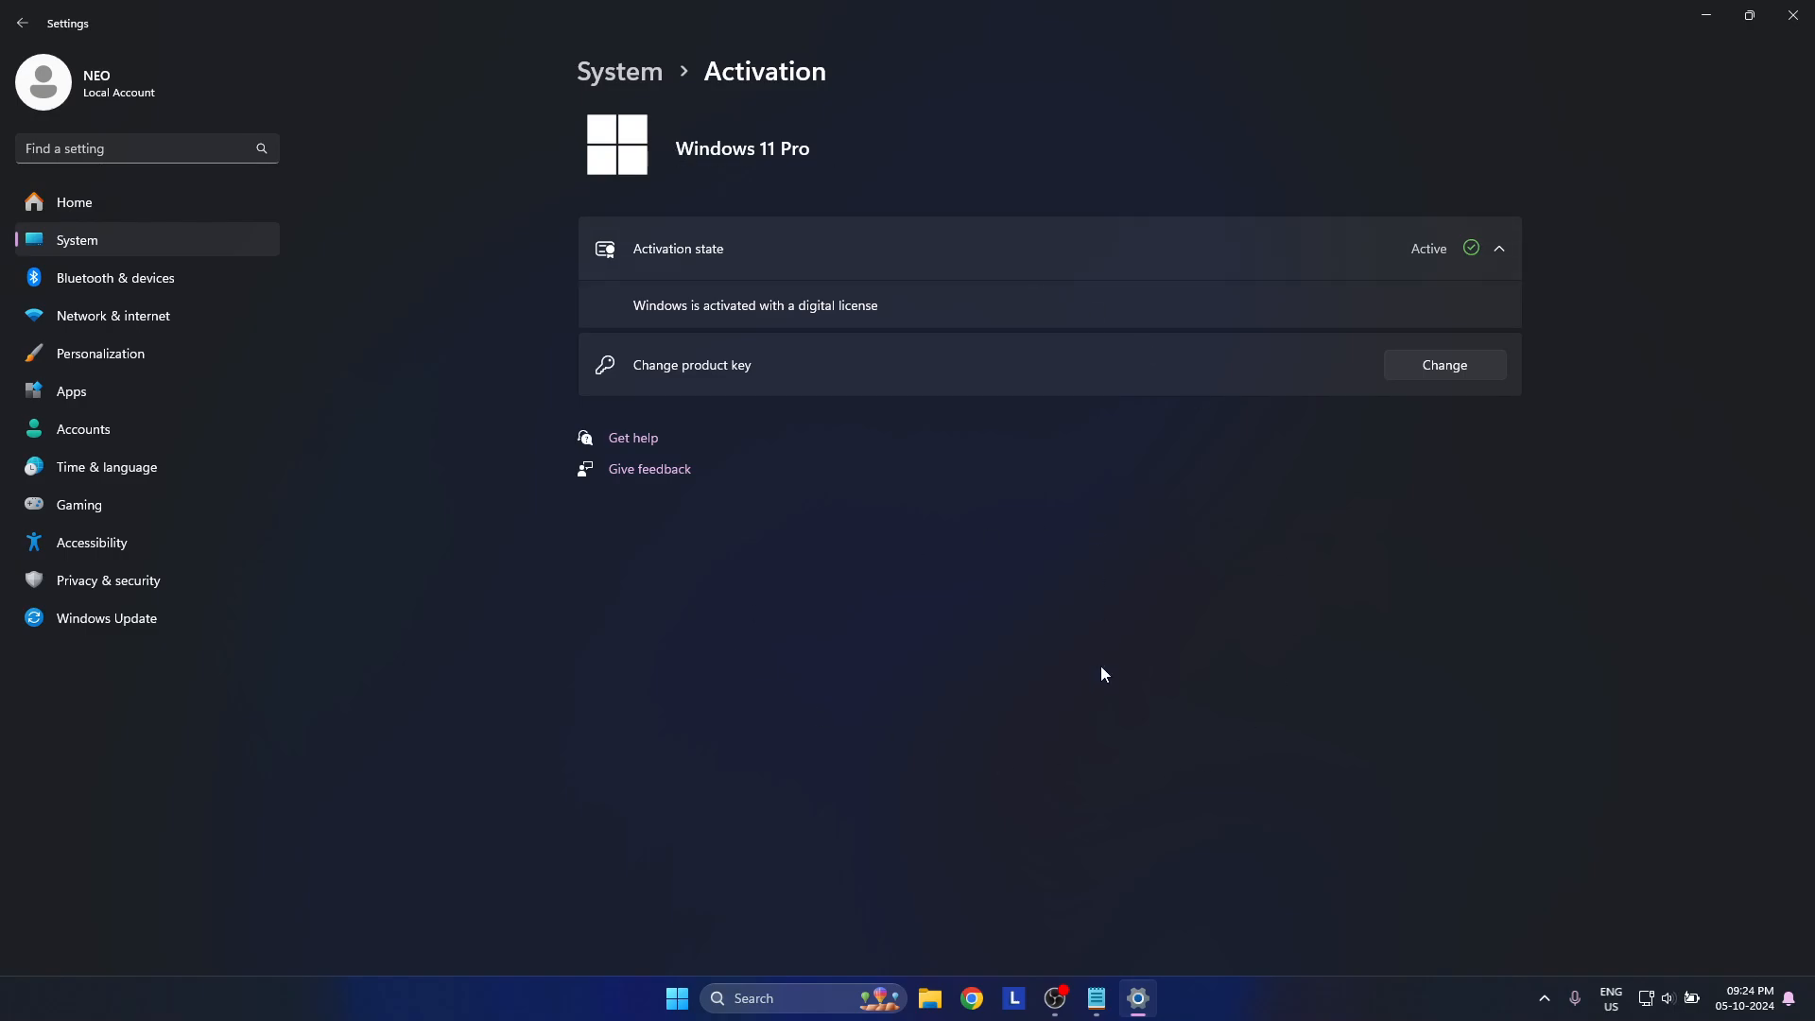
{"action": "mouse_move", "coordinate": [1086, 650]}
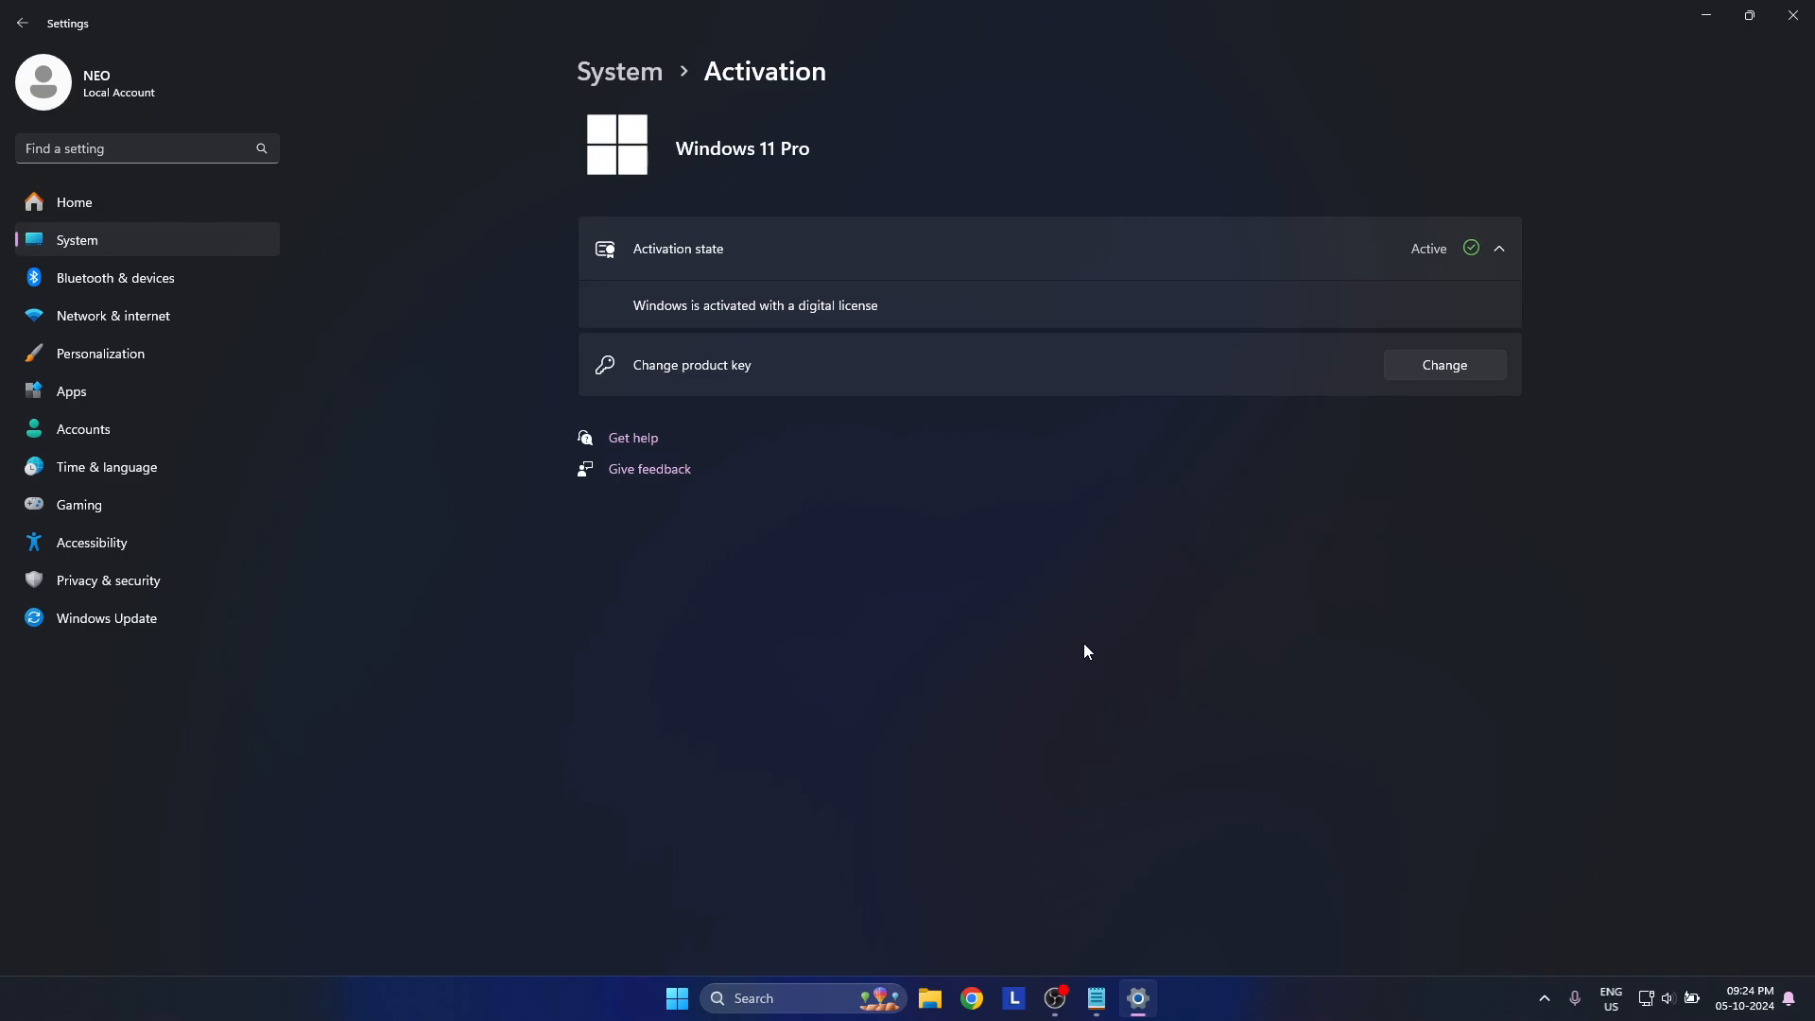